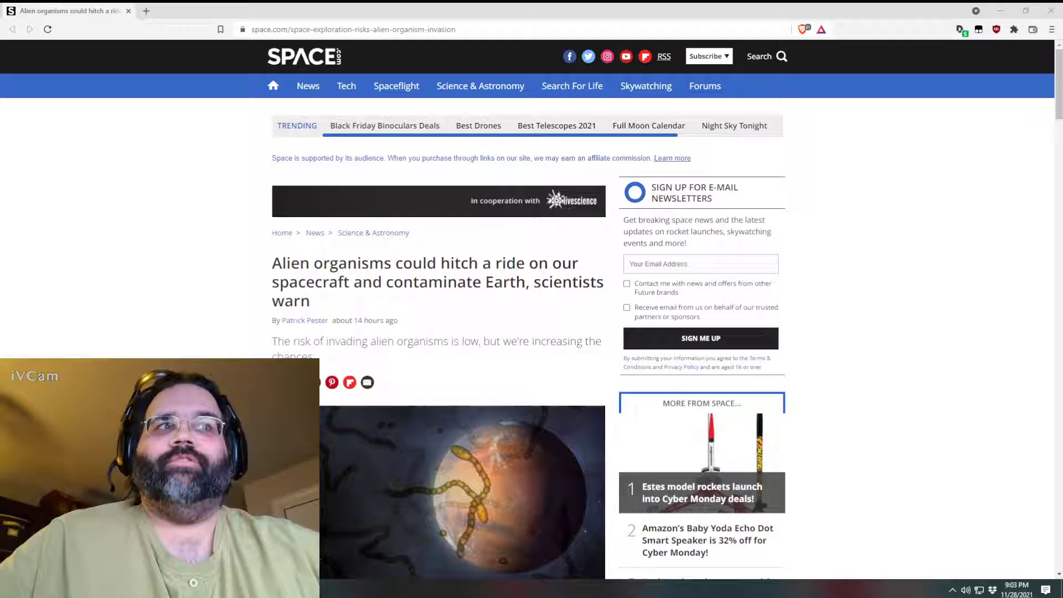
{"action": "scroll", "scroll_direction": "down", "scroll_amount": 3}
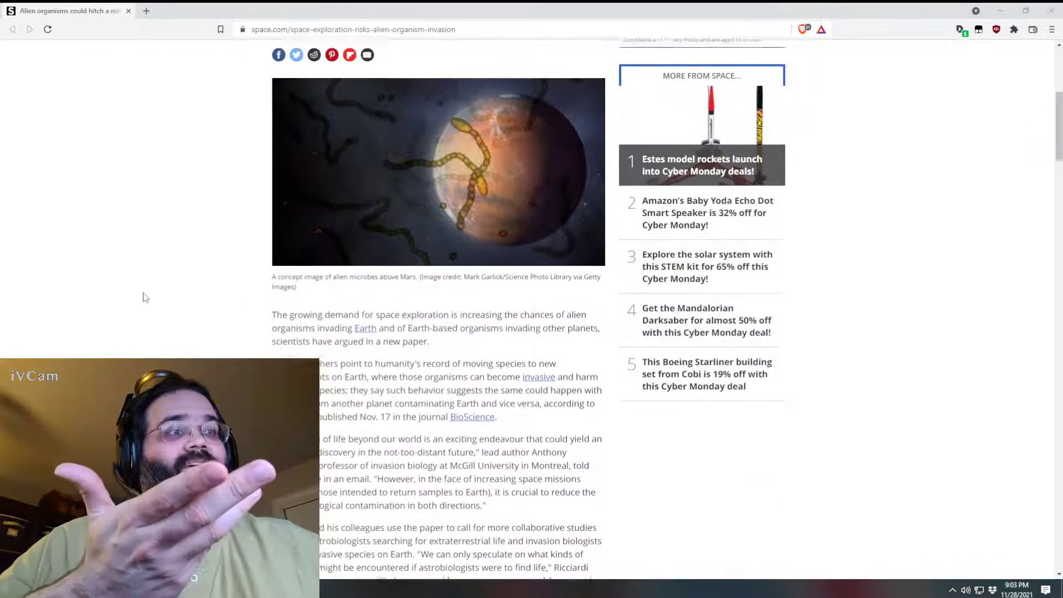
{"action": "scroll", "scroll_direction": "down", "scroll_amount": 3}
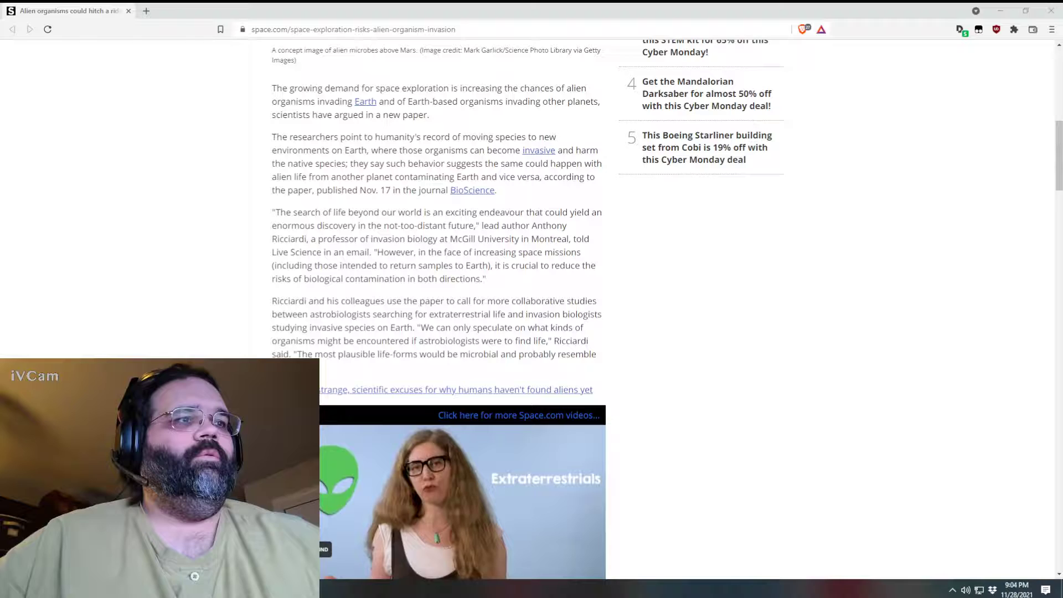
{"action": "scroll", "scroll_direction": "down", "scroll_amount": 3}
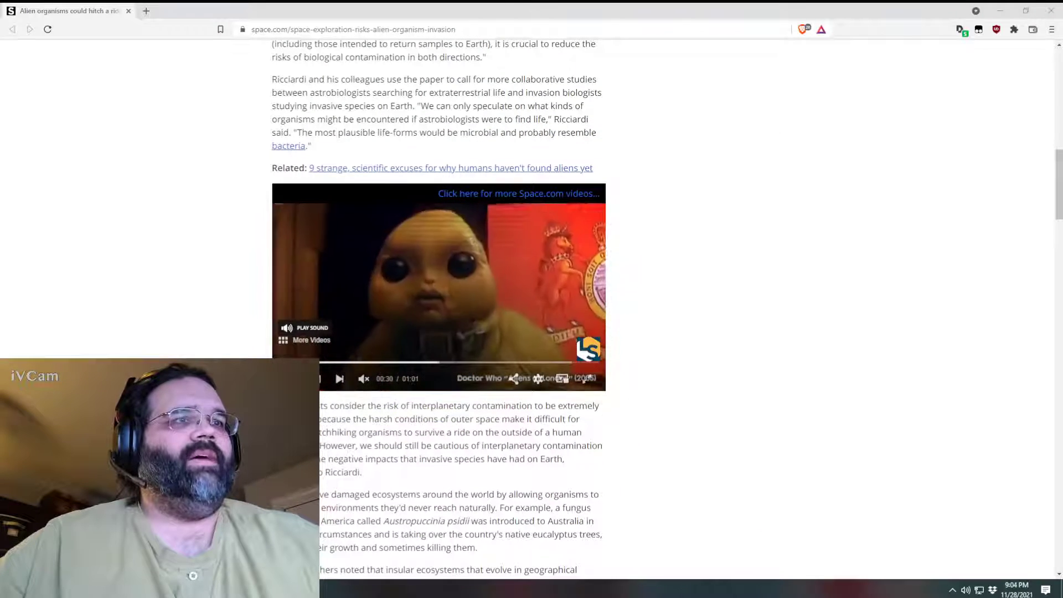
{"action": "scroll", "scroll_direction": "up", "scroll_amount": 3}
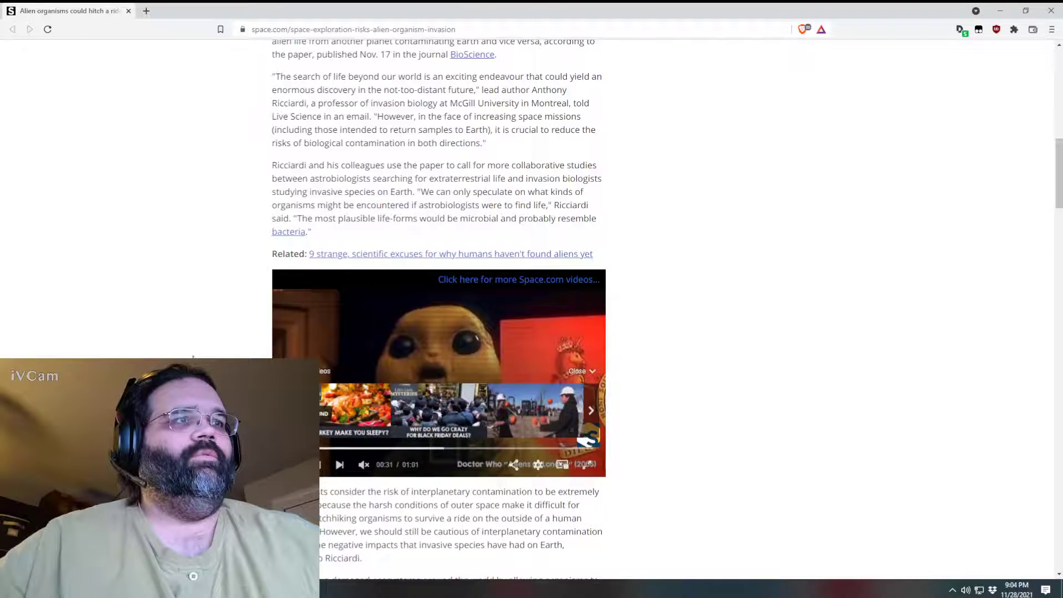
{"action": "scroll", "scroll_direction": "up", "scroll_amount": 3}
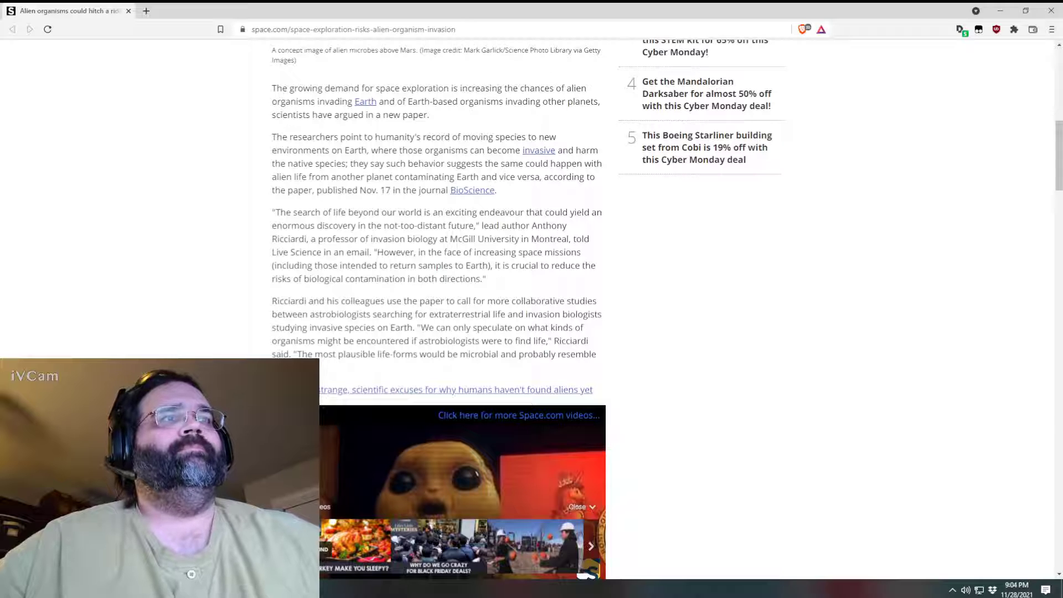